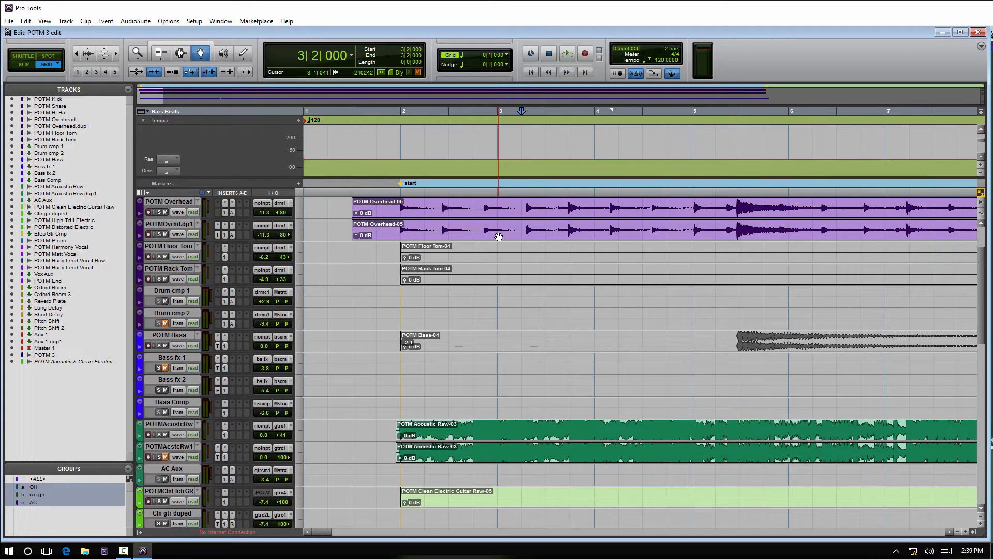
Bring up Tempo Operations via the Event menu for the constant 120 selection and list its operation types
left_click(106, 21)
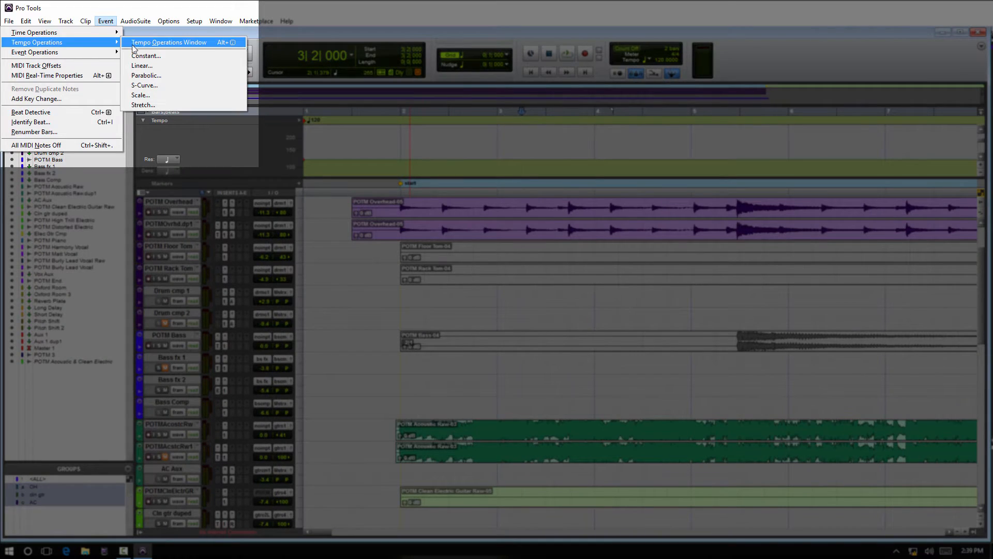
left_click(169, 41)
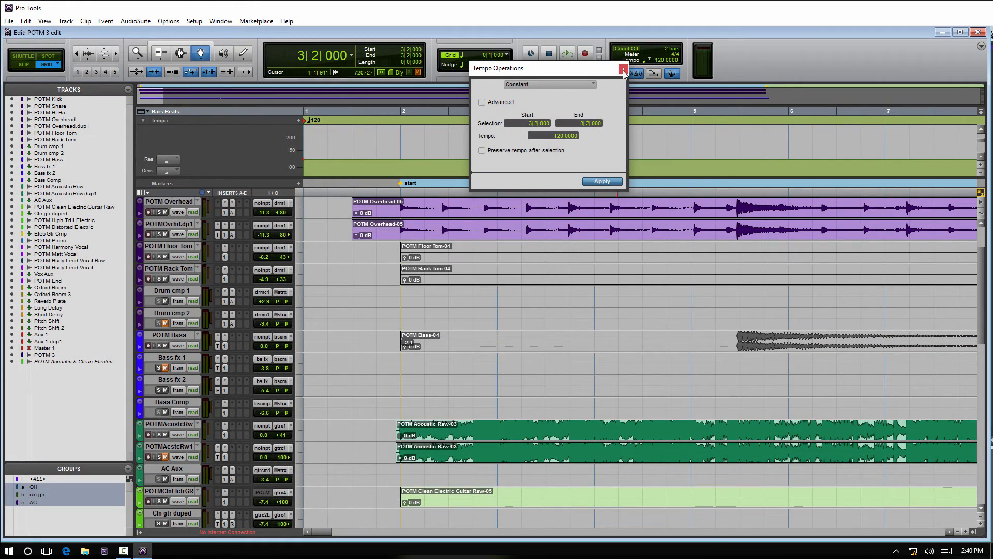
left_click(622, 69)
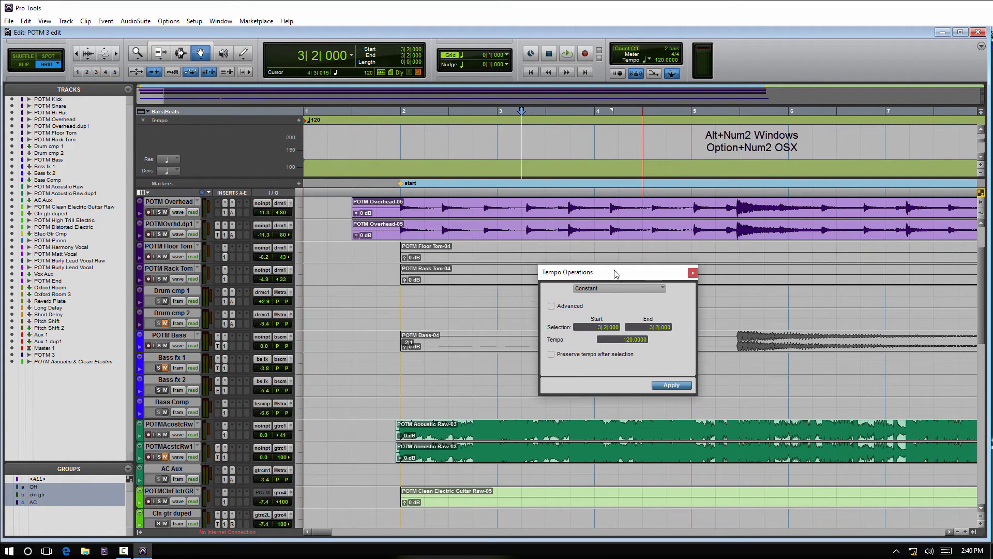
left_click(617, 289)
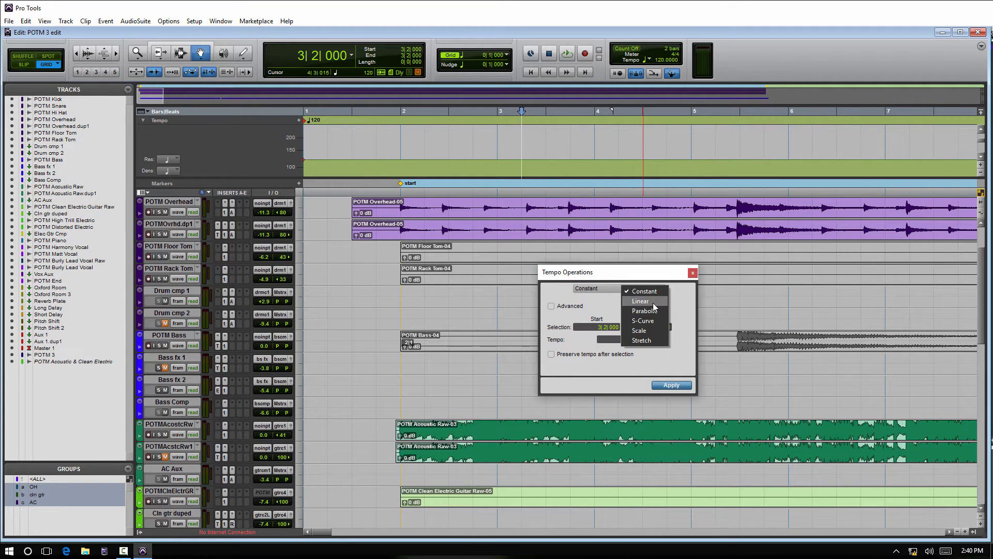
mouse_move(645, 312)
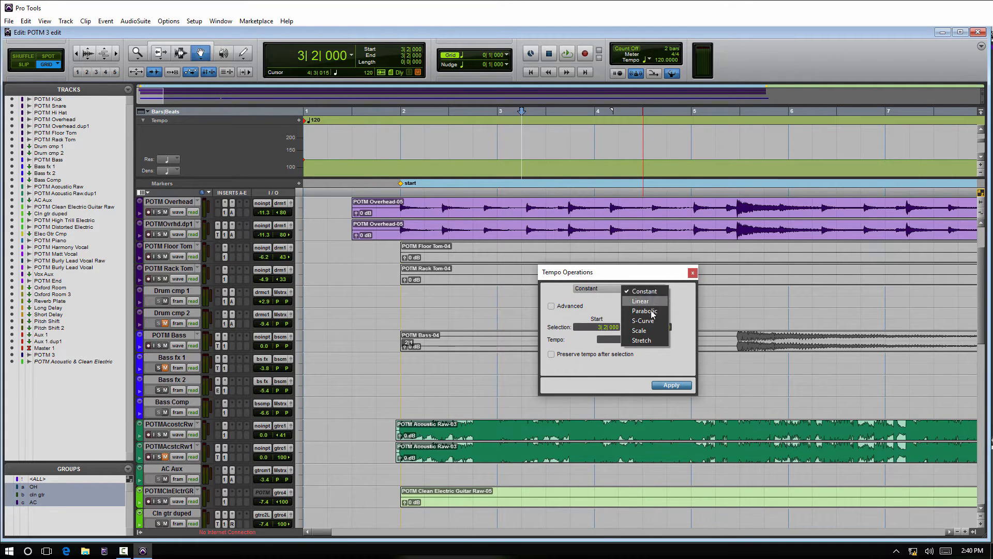
mouse_move(646, 299)
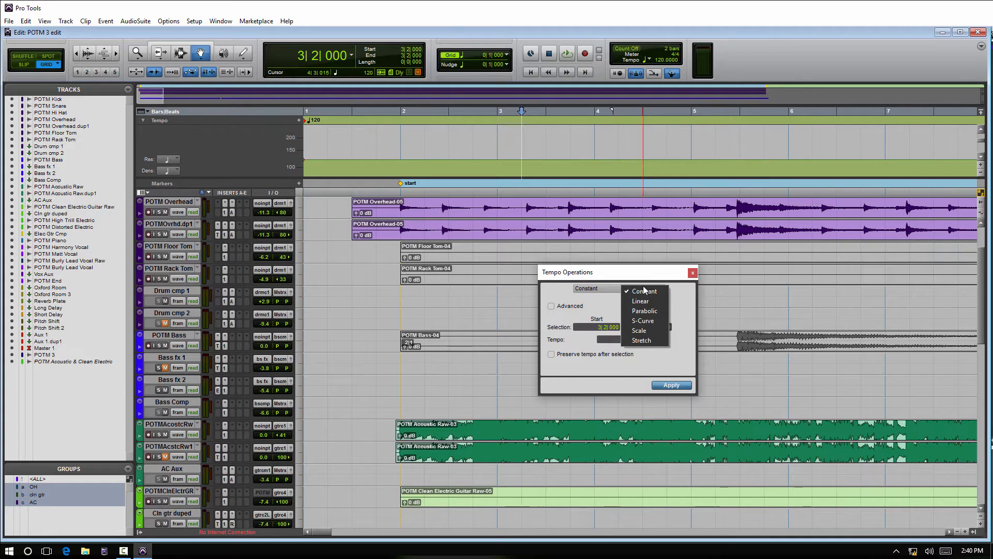
left_click(643, 290)
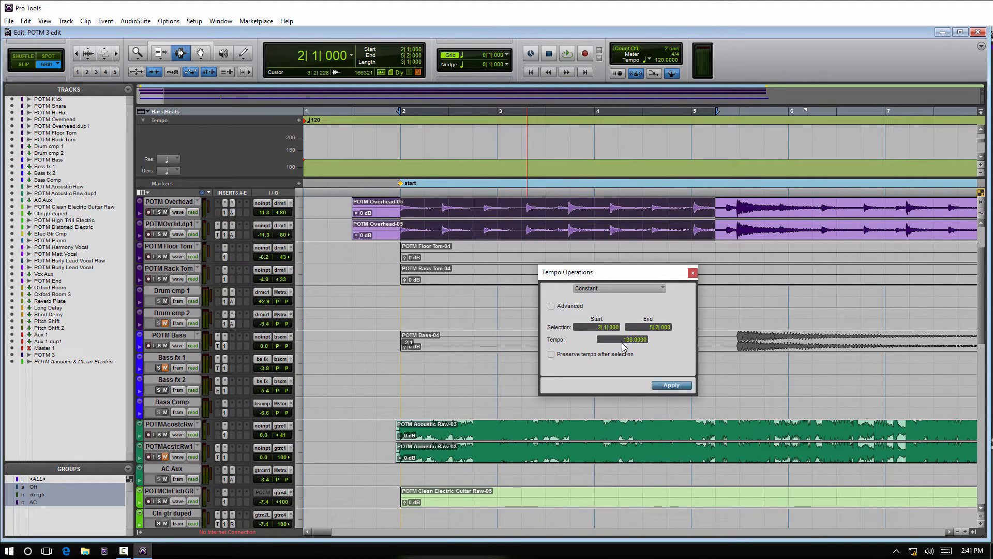
left_click(671, 385)
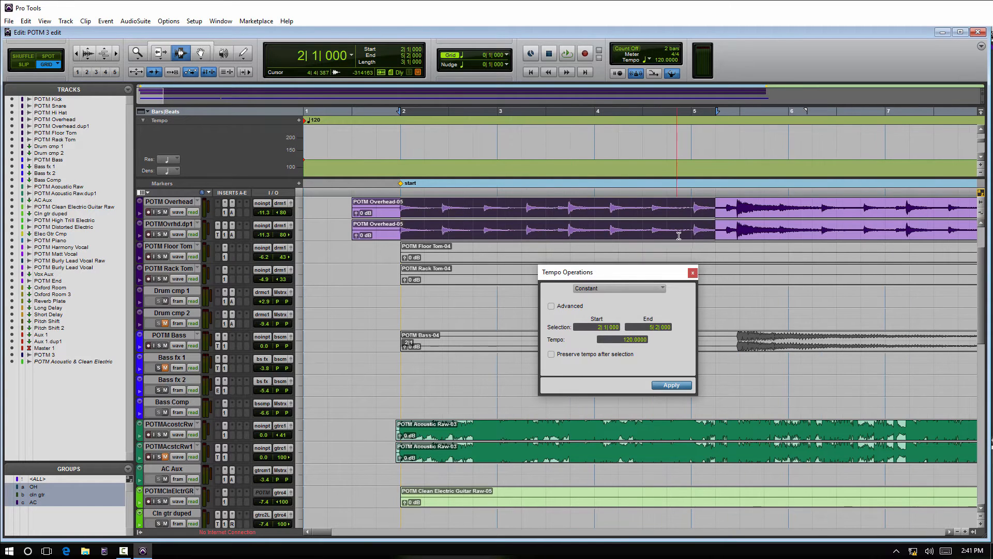
left_click(670, 385)
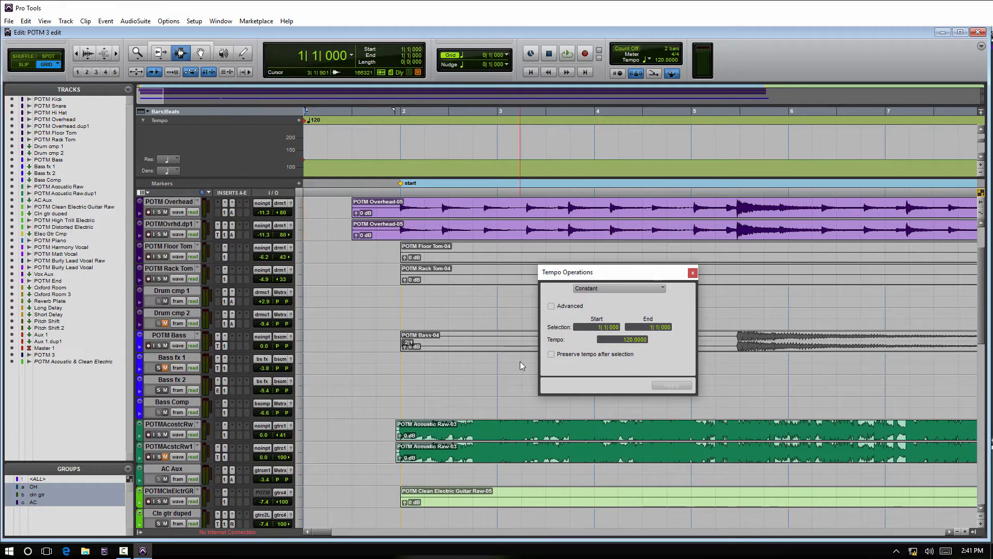
left_click(388, 128)
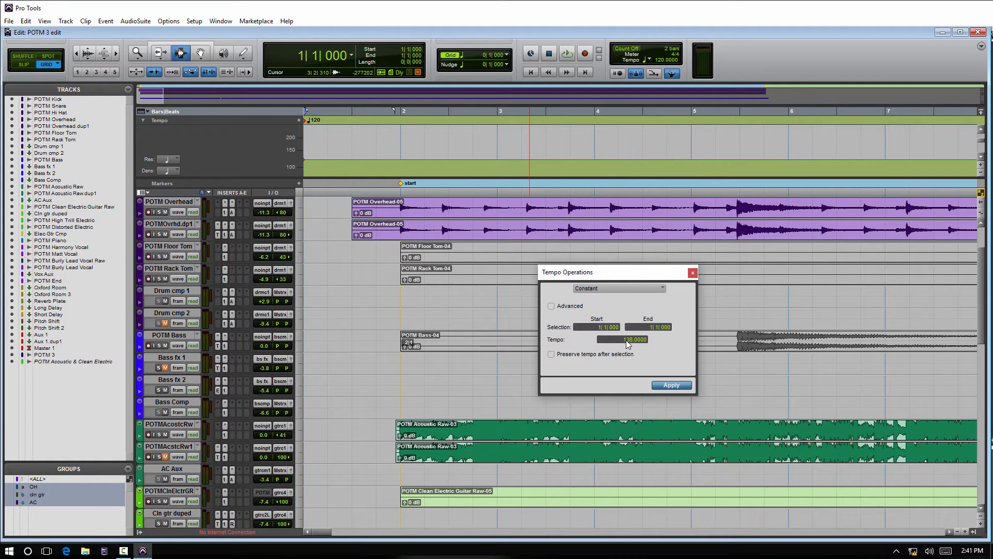
left_click(670, 385)
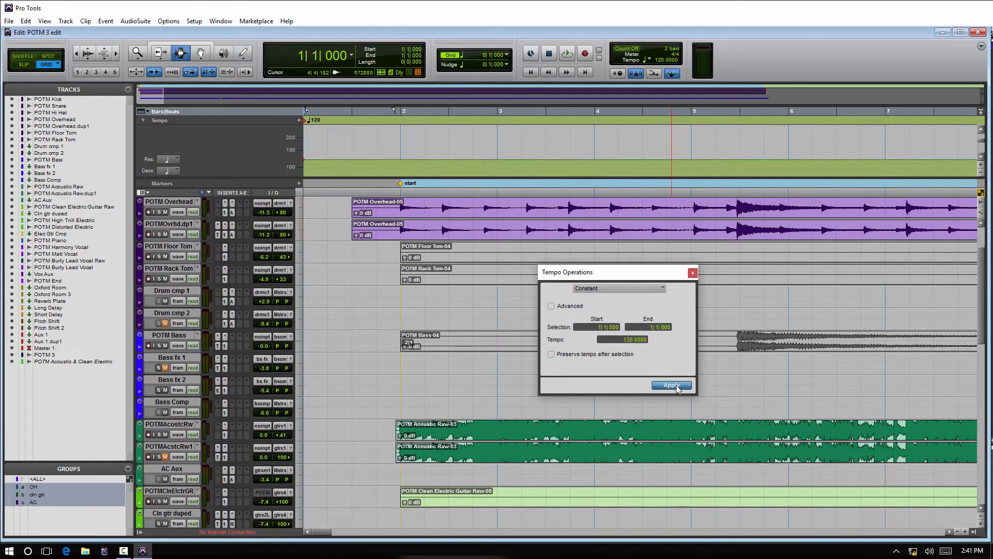
left_click(670, 385)
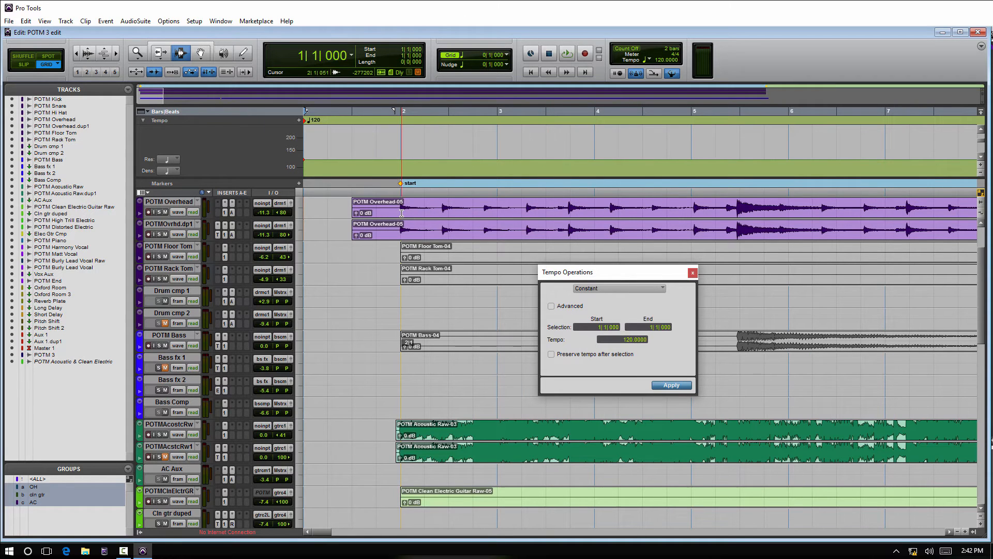
Apply a constant 138 tempo at 2|1 and close the Tempo Operations window
left_click(670, 385)
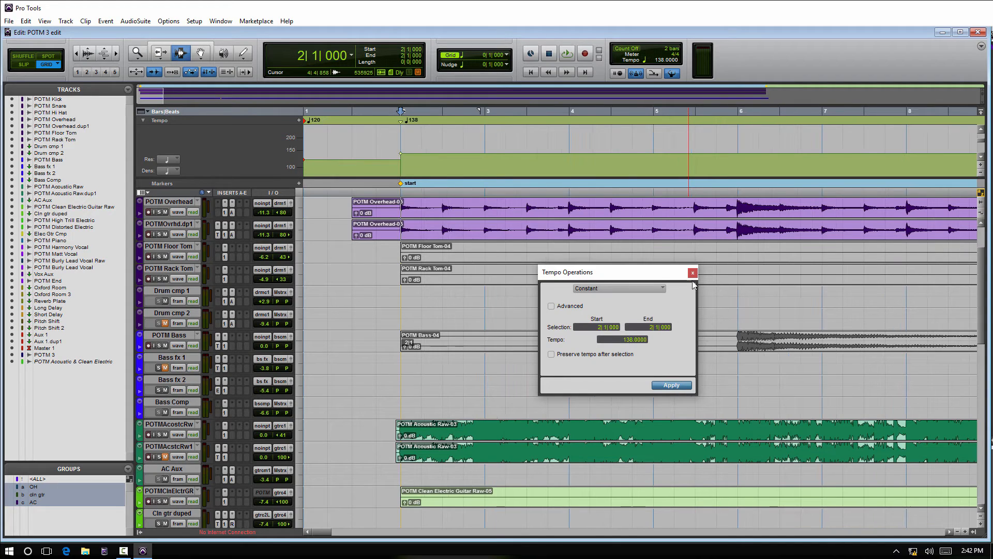
left_click(670, 385)
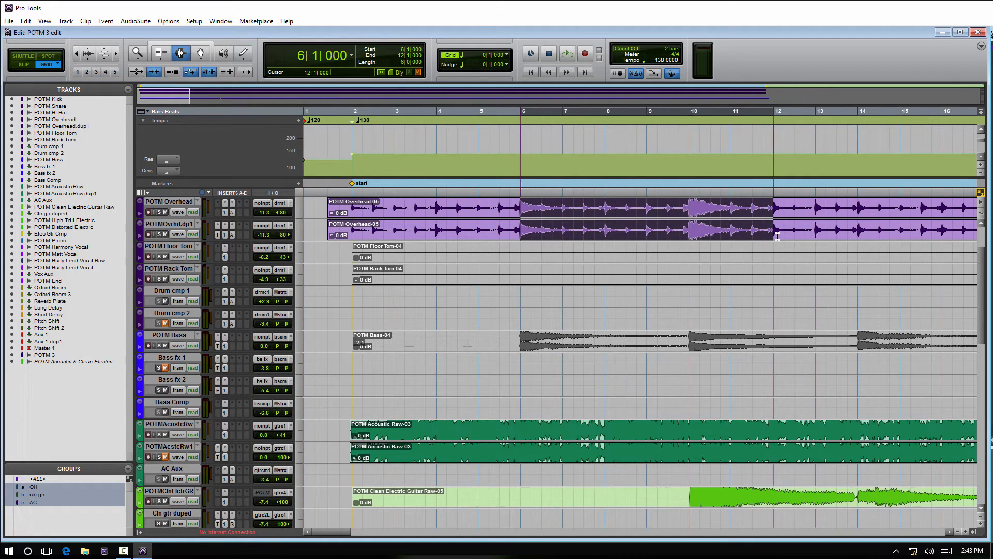
Add a Location 3 marker at bar 6 and reopen Tempo Operations for 4|2–6|1
left_click(818, 223)
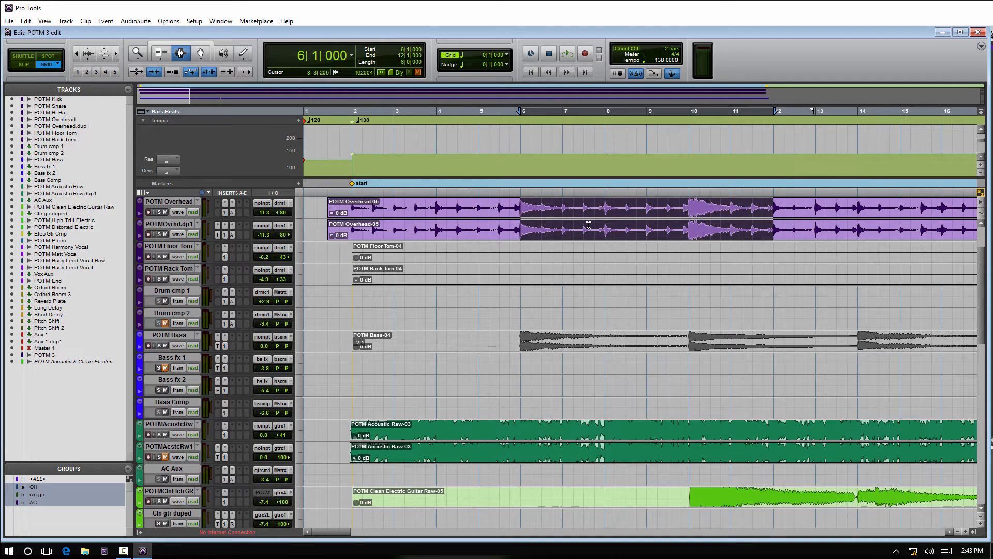
left_click(766, 228)
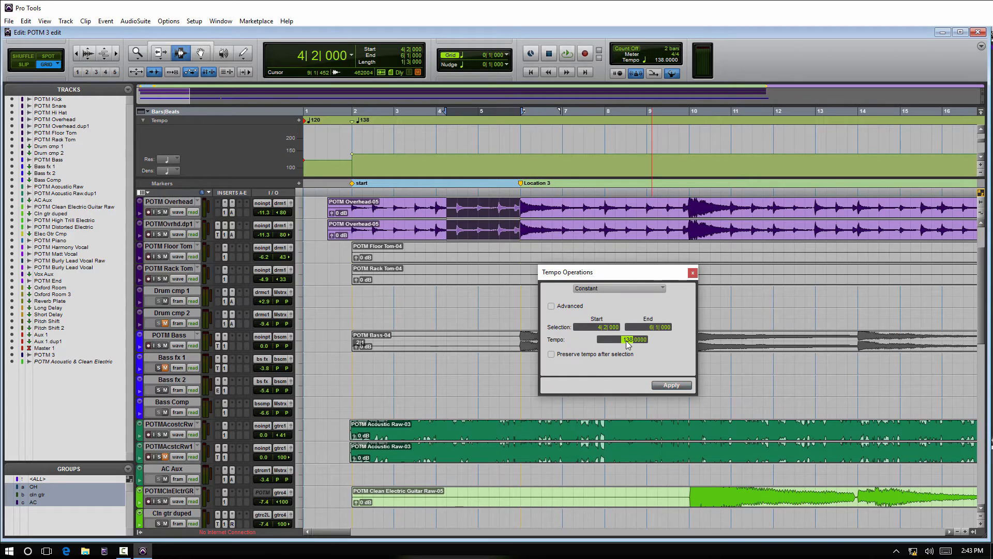
Apply a constant 130 tempo to 4|2–6|1 with Preserve tempo after selection ticked
left_click(669, 385)
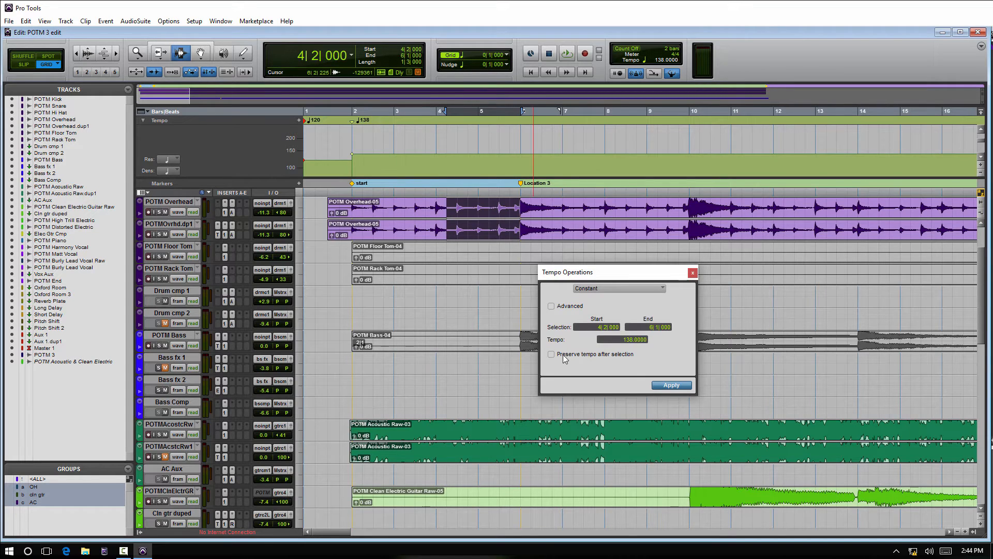
mouse_move(635, 359)
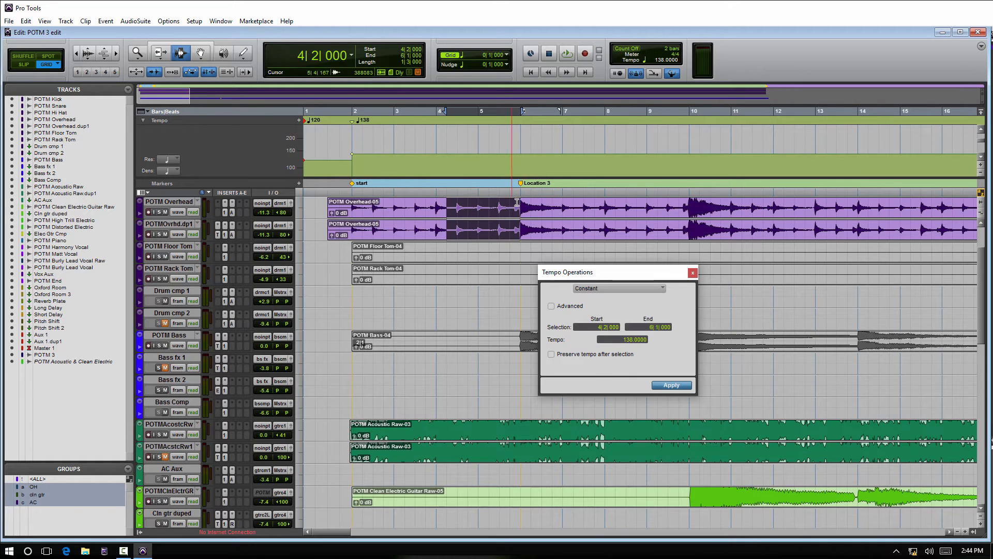
left_click(551, 354)
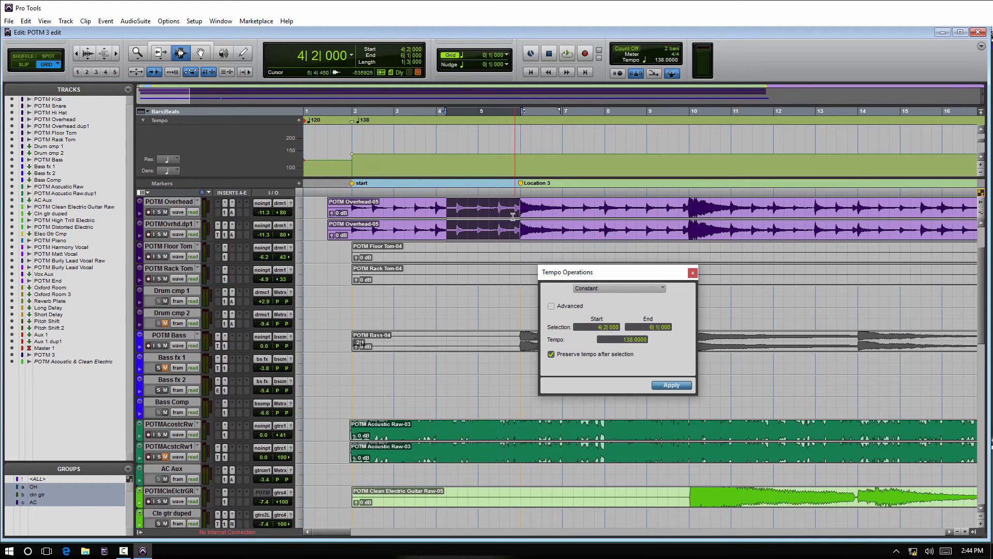
left_click(670, 385)
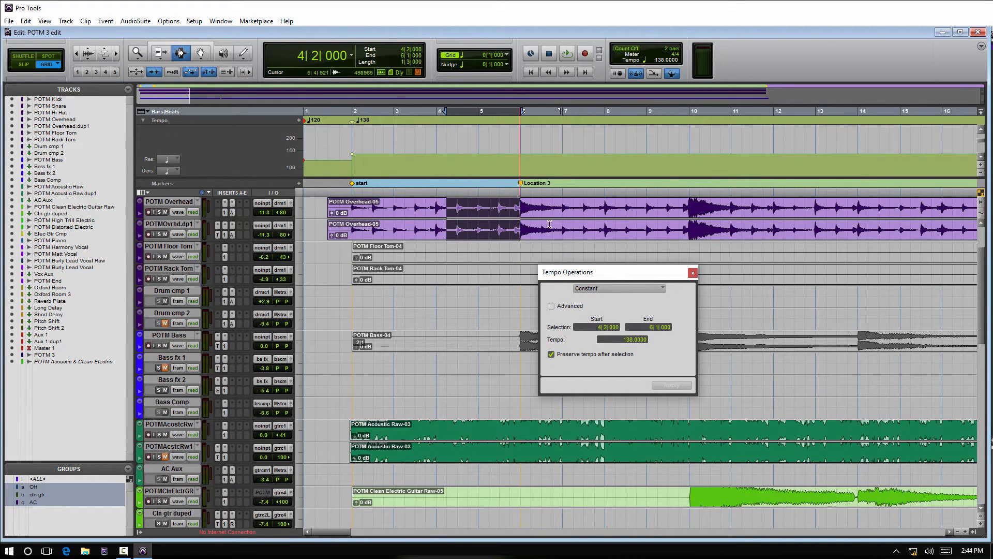
mouse_move(600, 219)
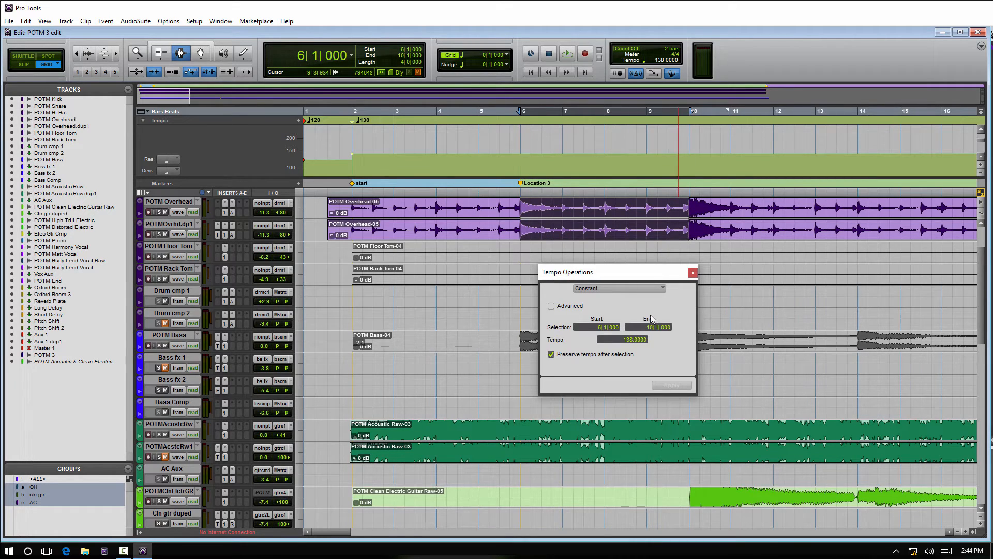
Enter 130 as the tempo for the 6|1–10|1 selection, no longer preserving the following tempo
triple_click(627, 339)
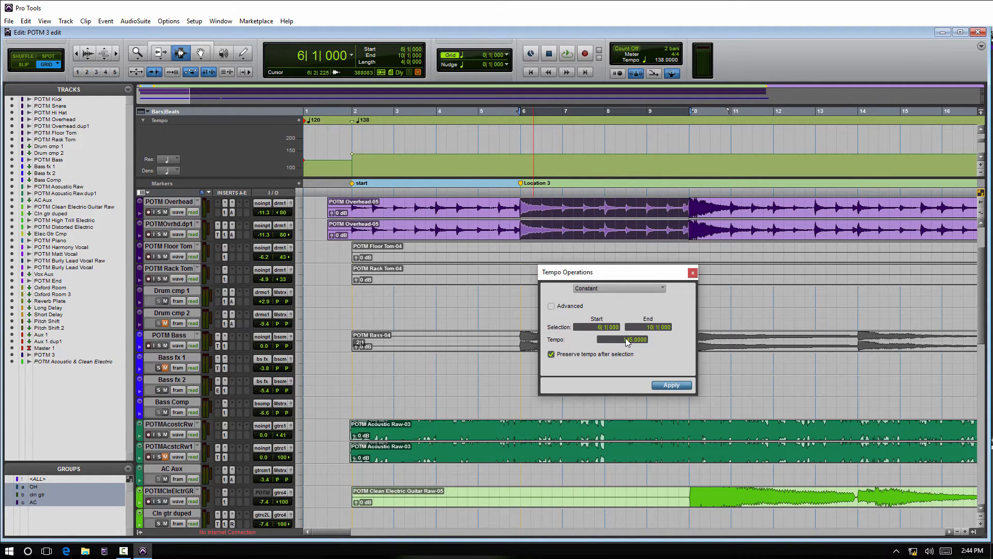
left_click(671, 385)
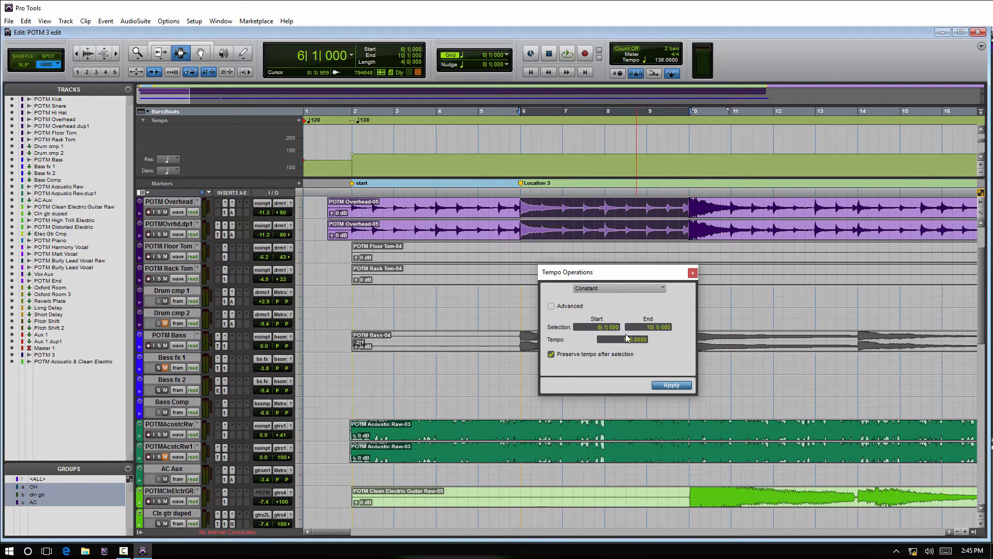
left_click(551, 354)
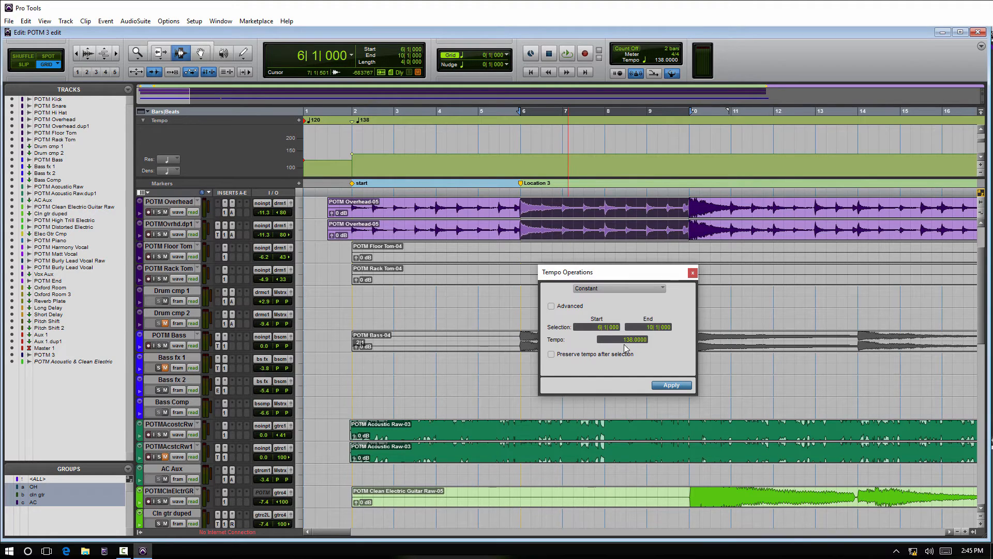
triple_click(627, 340)
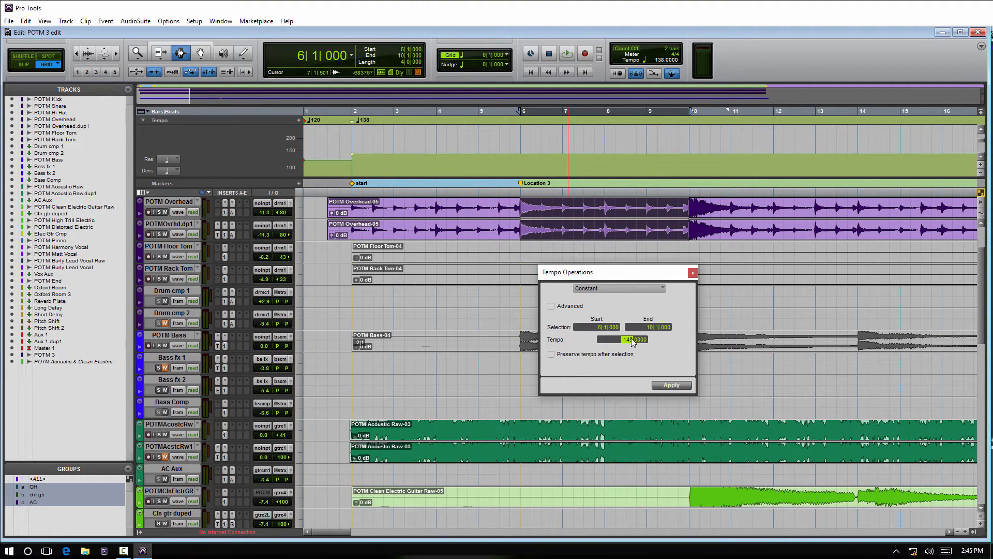
left_click(670, 385)
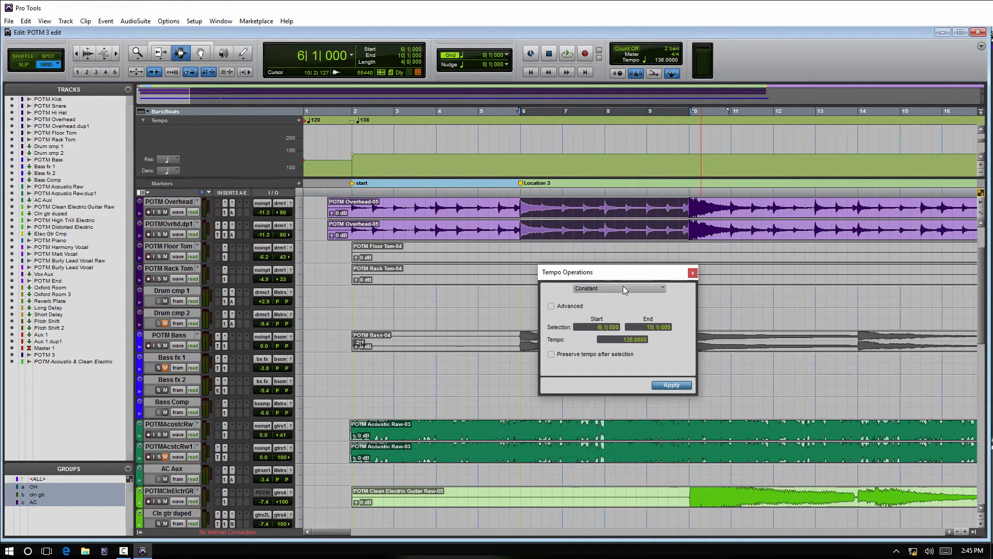
Keep the tempo curve shape set to Constant
left_click(618, 289)
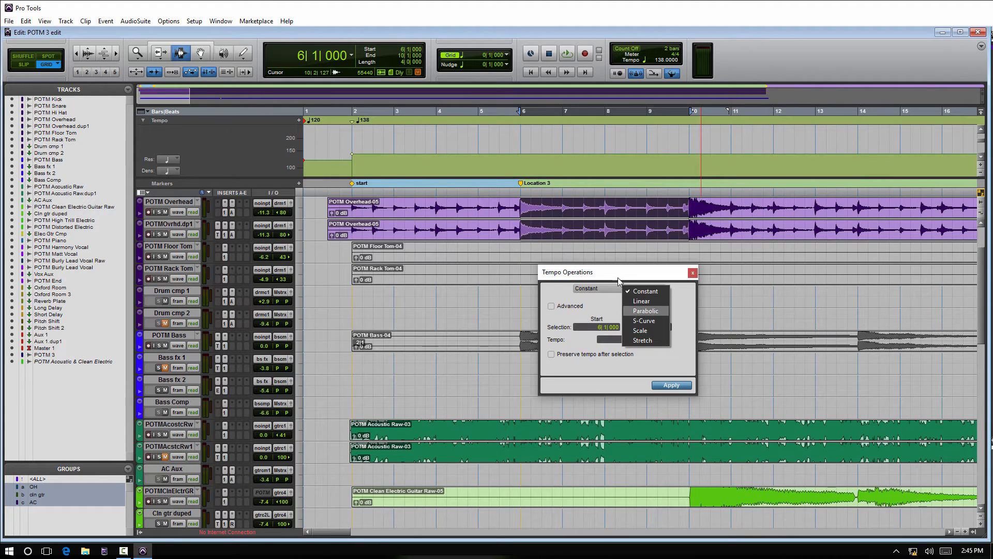
left_click(644, 291)
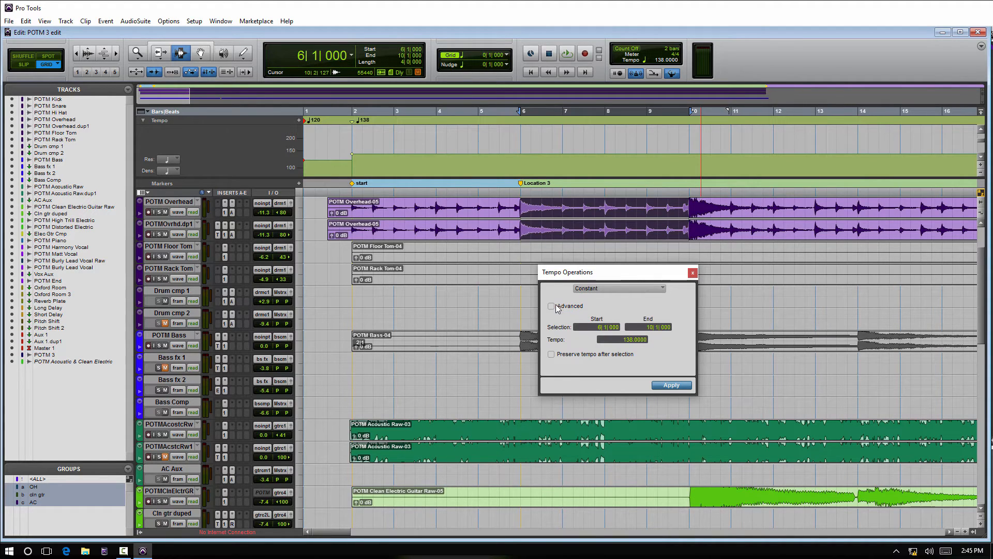
Enable the Advanced settings and keep the 1/4 note density
left_click(550, 306)
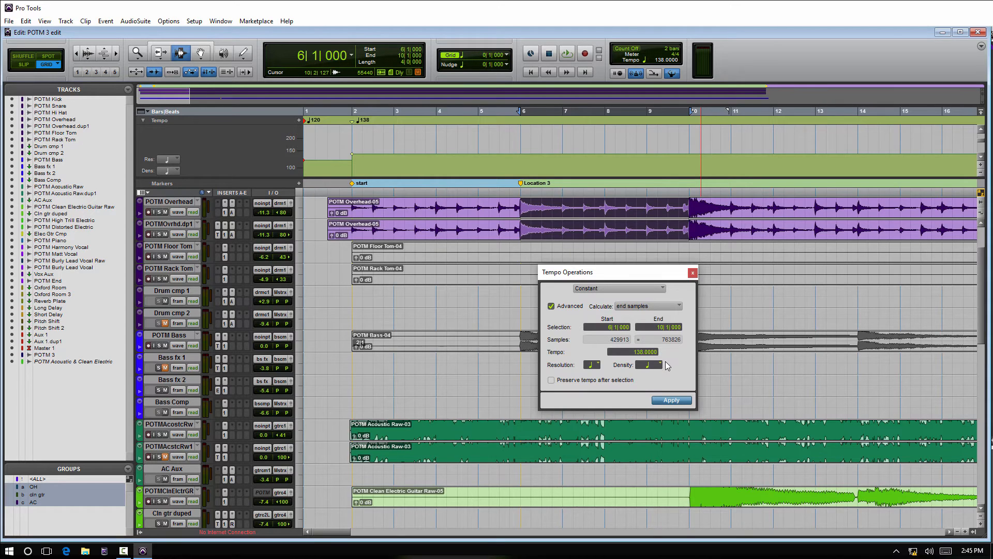
left_click(592, 365)
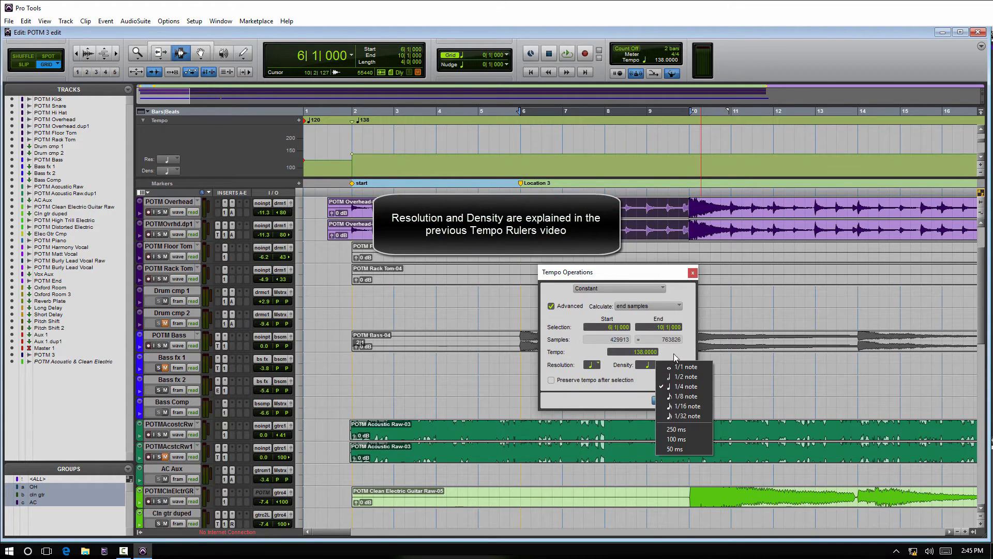
left_click(684, 386)
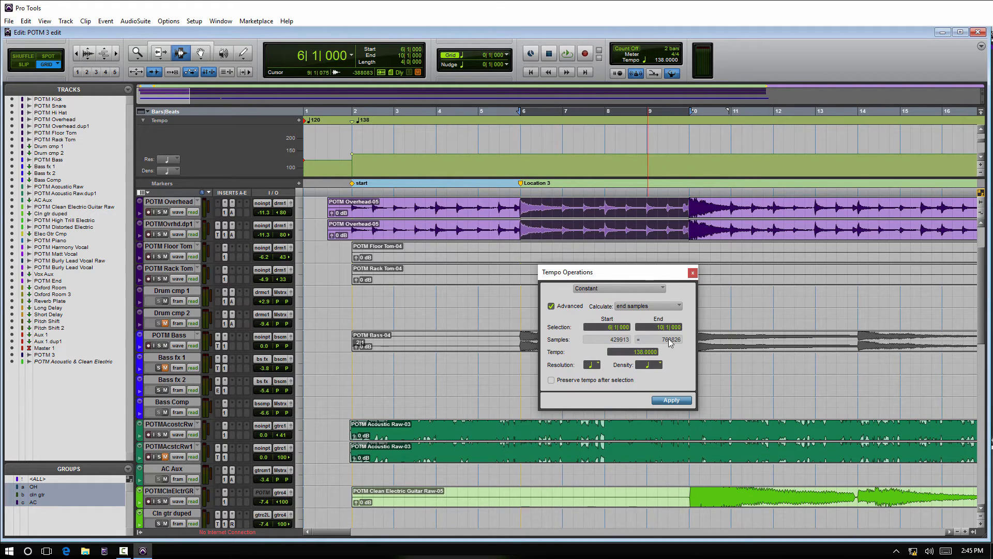
Apply a Linear ramp from 138 to 145 over 6|1–10|1, then choose a 1/8 note density
left_click(617, 289)
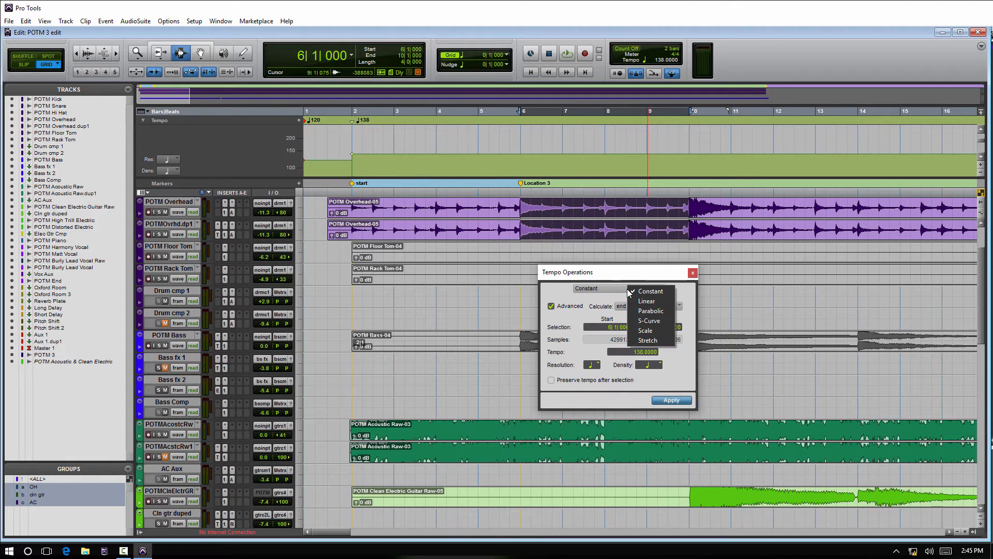
left_click(647, 301)
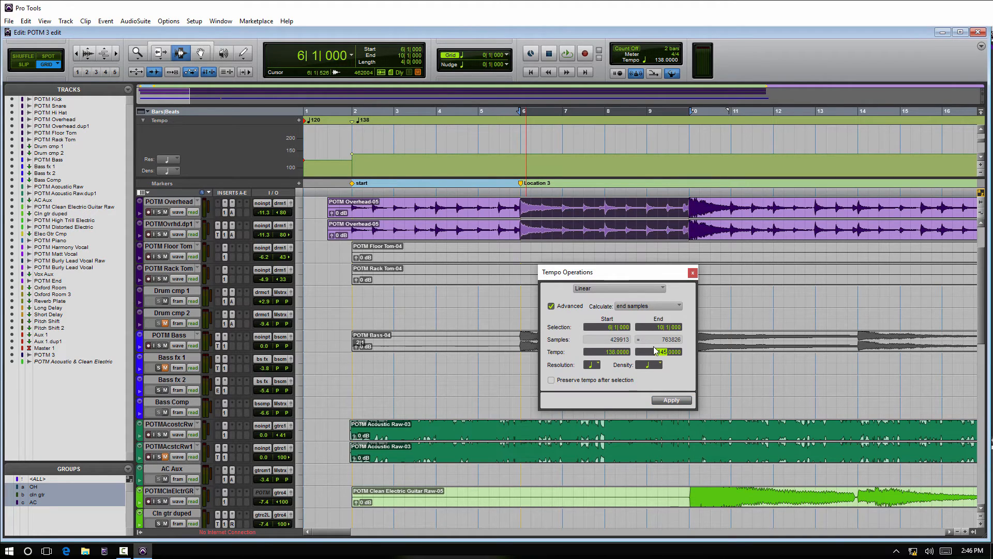
left_click(670, 400)
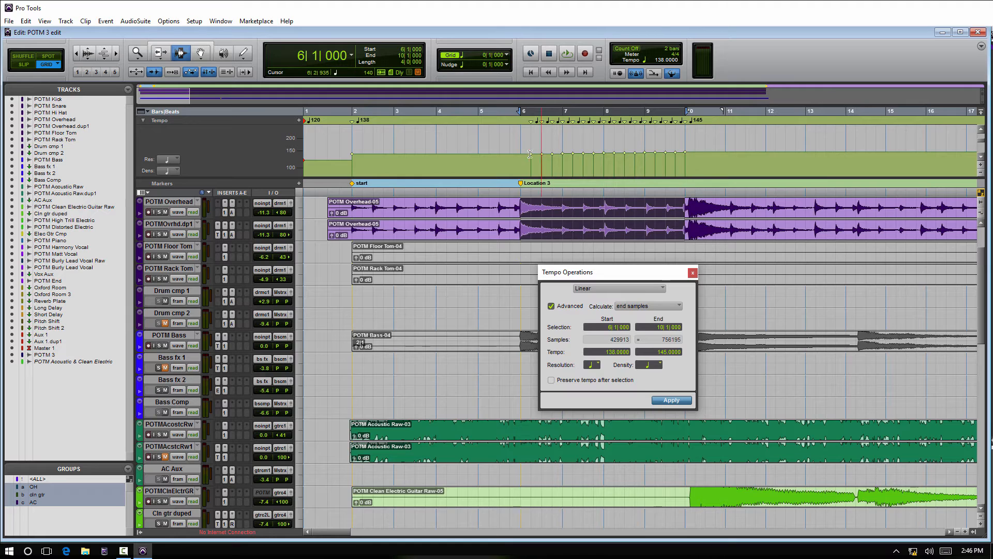
mouse_move(674, 151)
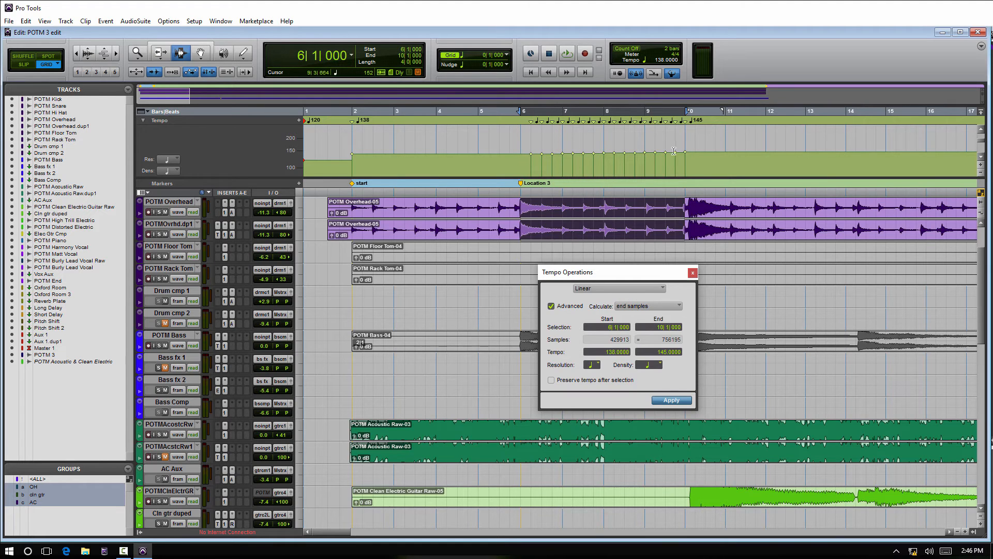
left_click(649, 364)
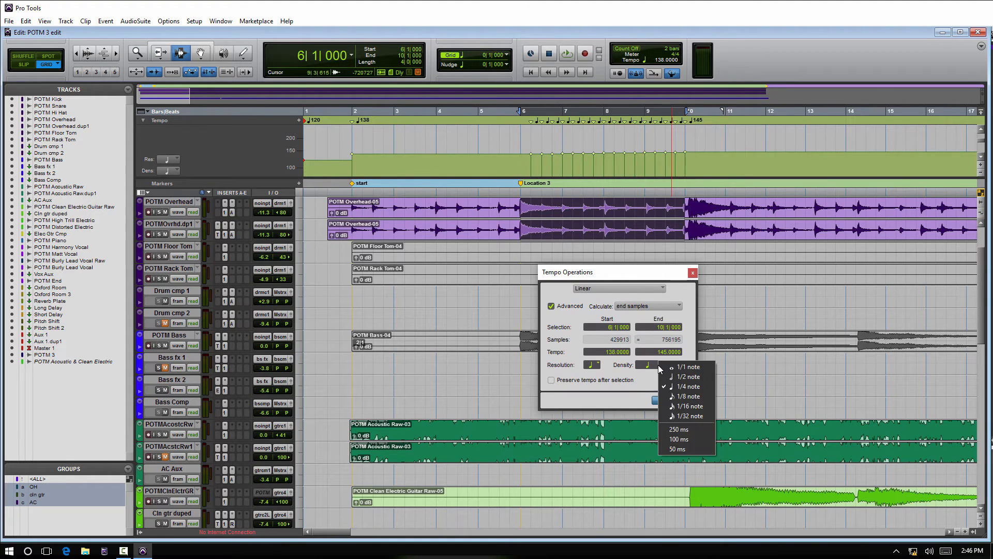
mouse_move(674, 416)
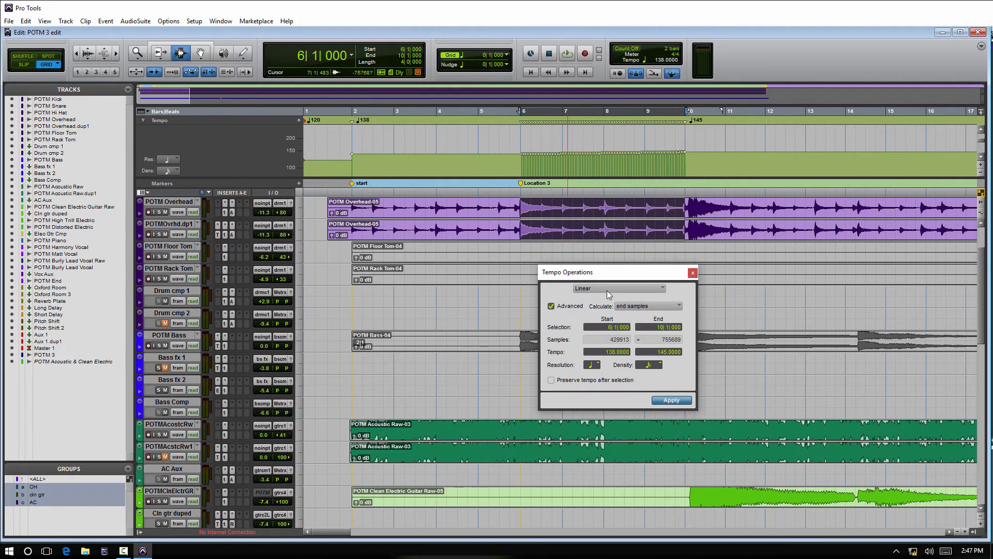
Apply a Parabolic curve rising from 138 to 196 across bars 6–10
left_click(619, 289)
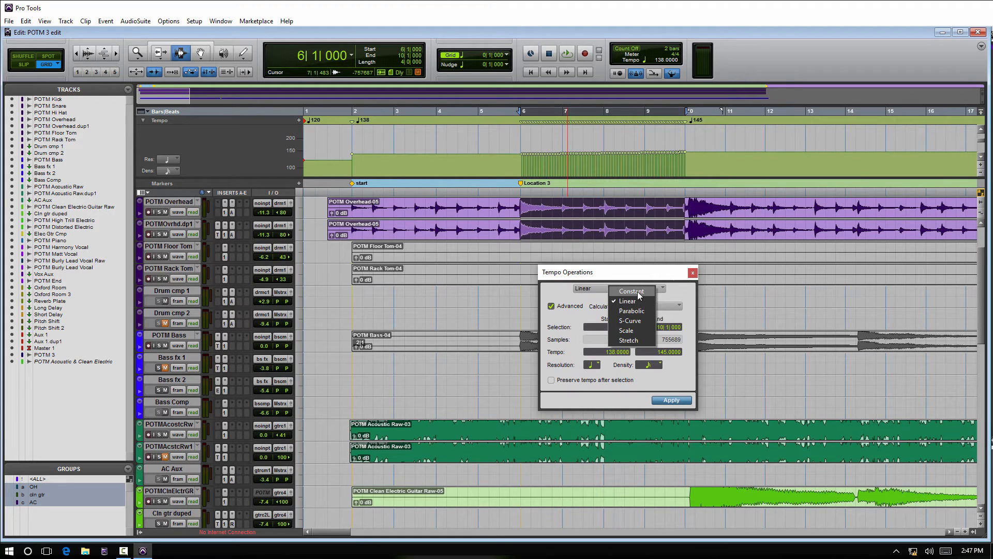
mouse_move(631, 291)
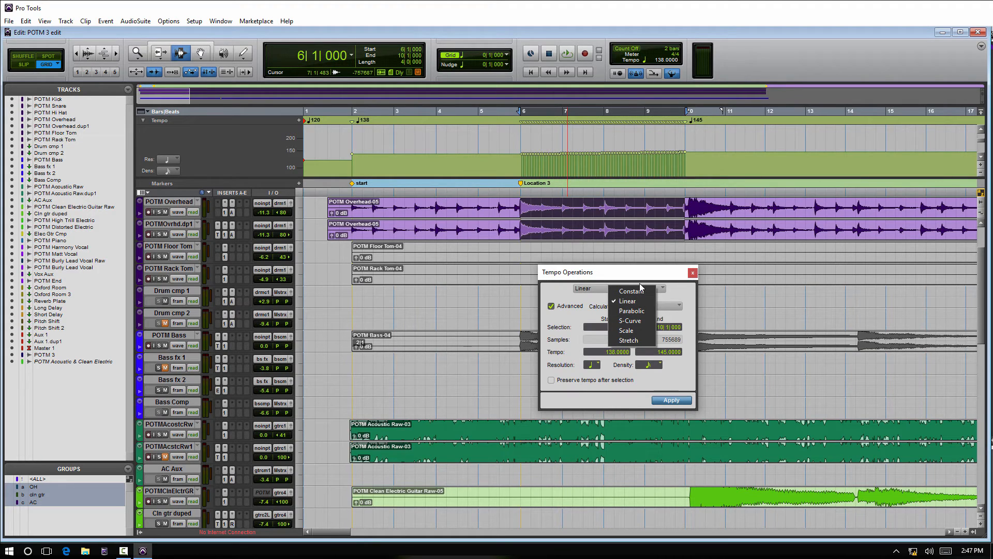
left_click(631, 310)
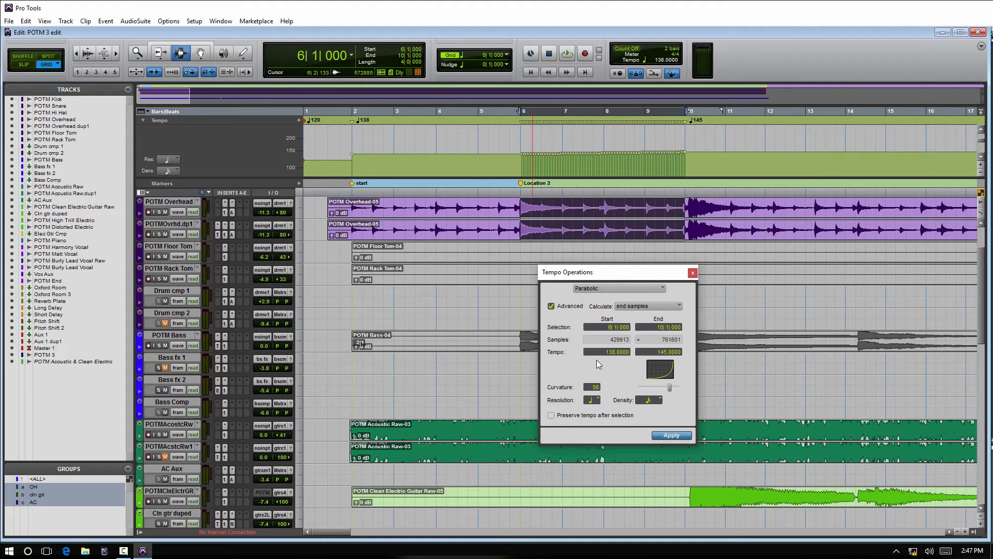
triple_click(659, 352)
type("196.0000")
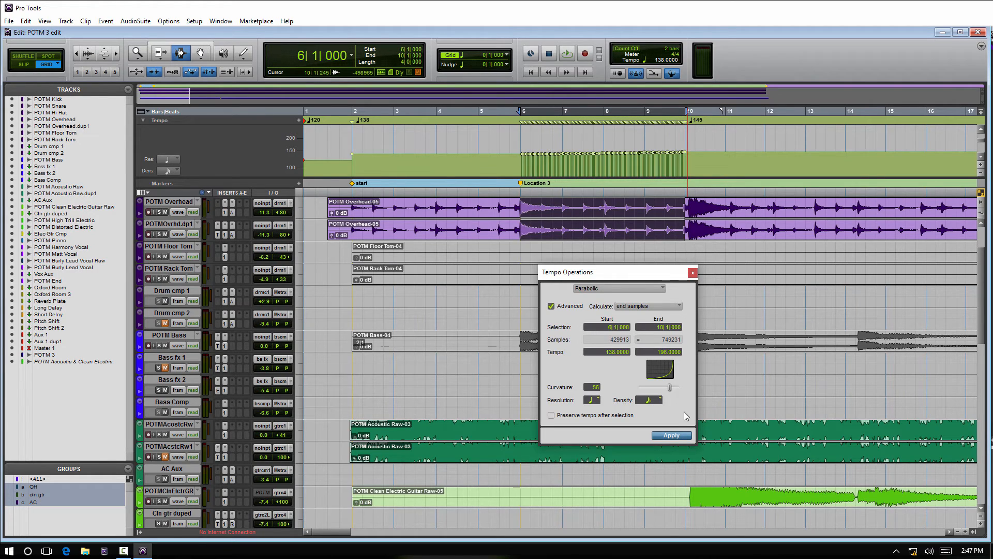
left_click(670, 435)
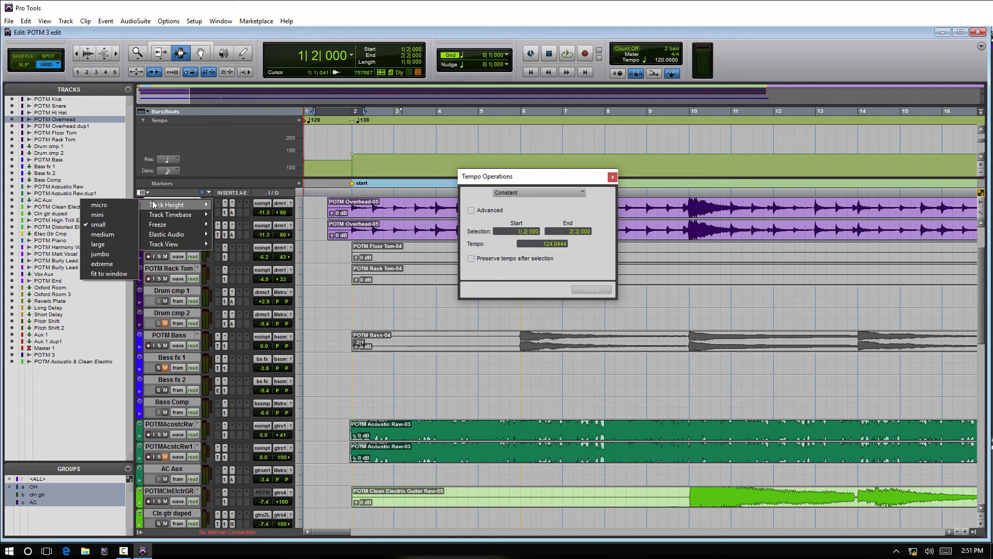
Make the POTM Overhead track taller from its track options
left_click(99, 244)
type("152.0000")
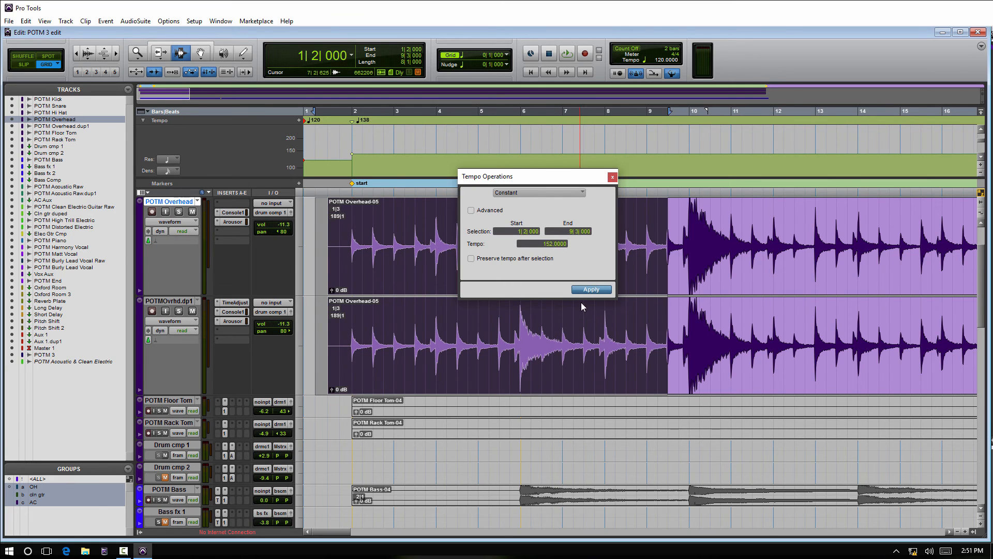
Apply constant tempos of 152, then 125, then 145 starting at 1|2
left_click(590, 288)
type("125.0000")
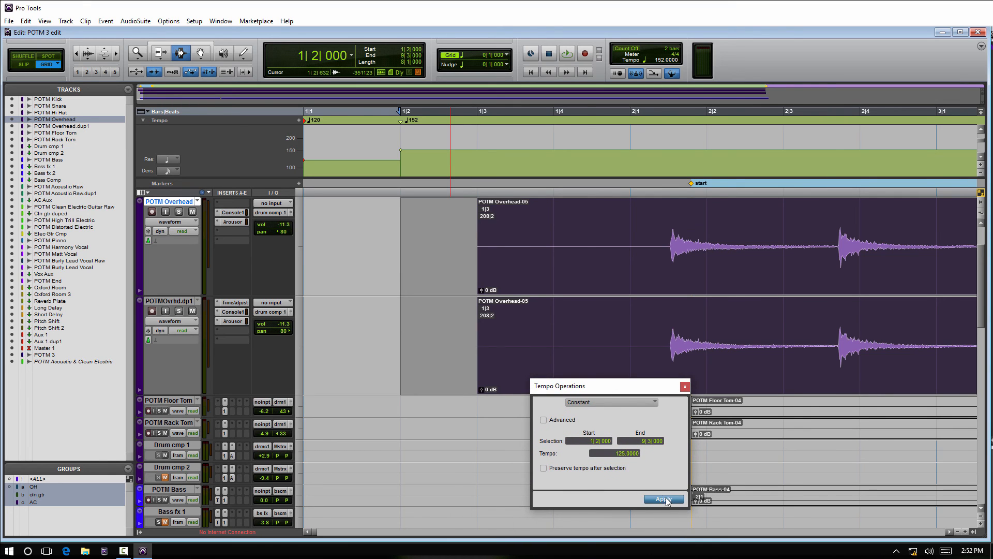
left_click(664, 499)
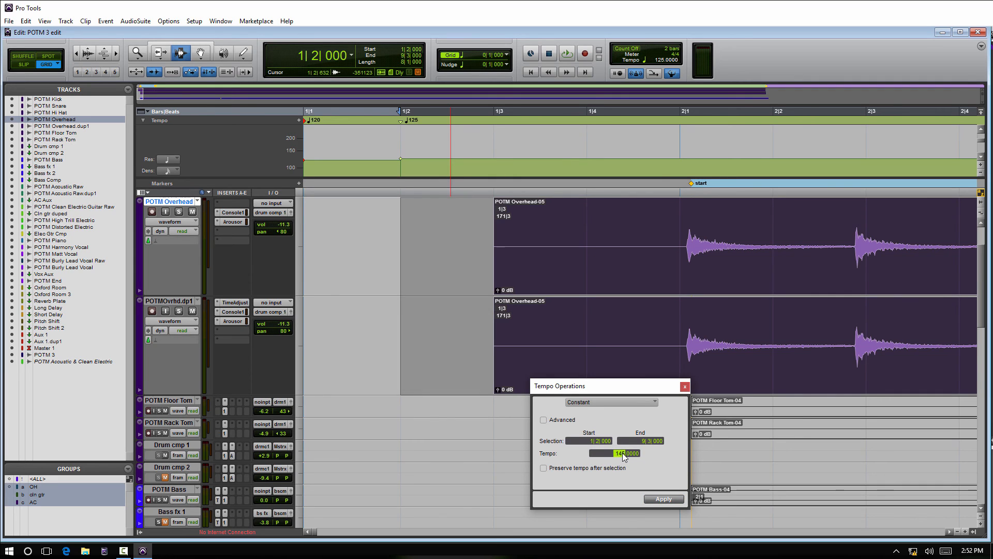
left_click(663, 499)
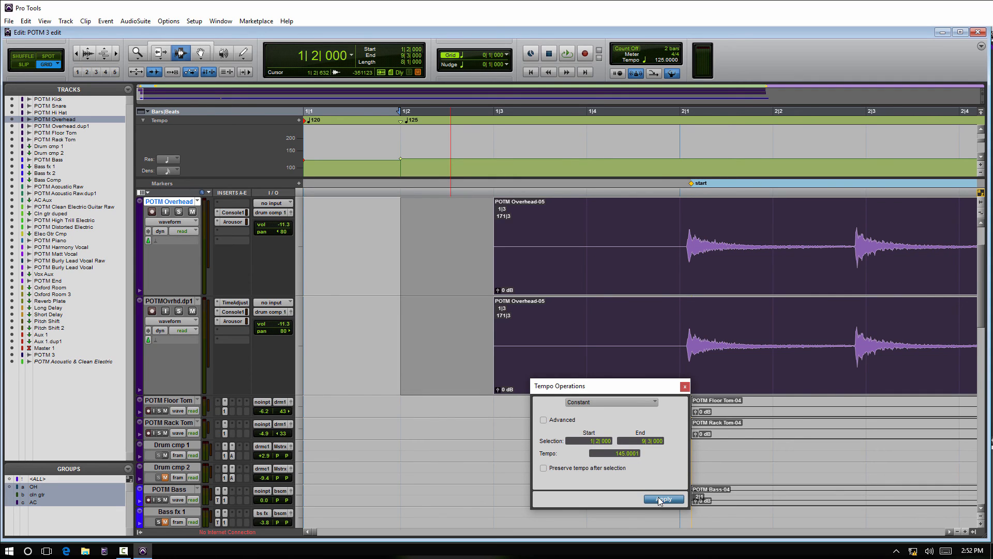
left_click(663, 499)
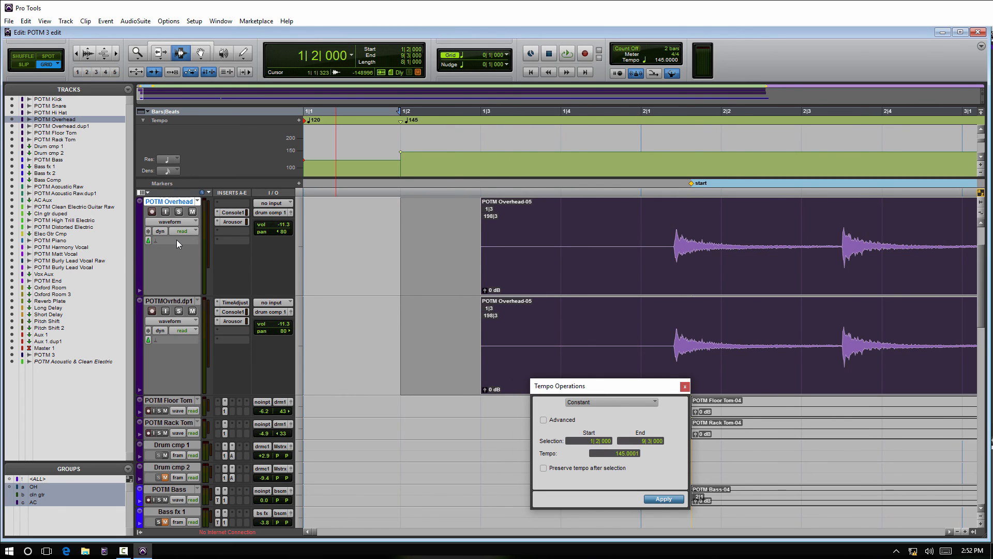
Reveal the Samples/Ticks timebase menu for the POTM Overhead track, currently on ticks
left_click(147, 244)
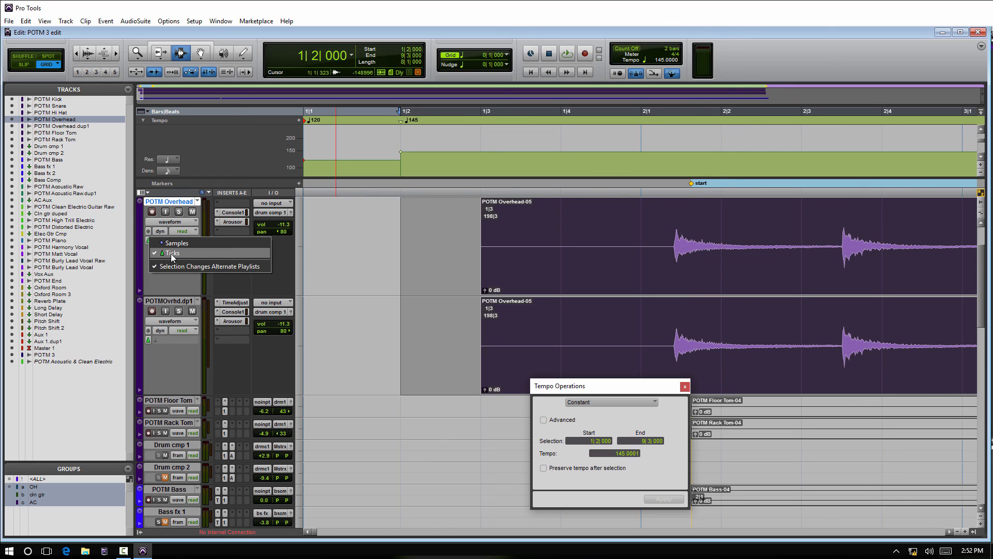
mouse_move(376, 277)
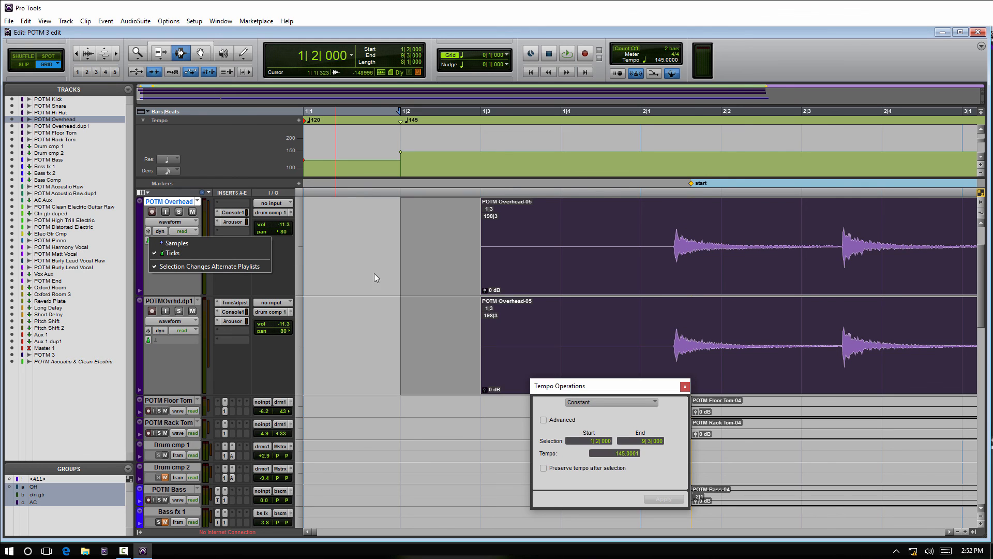